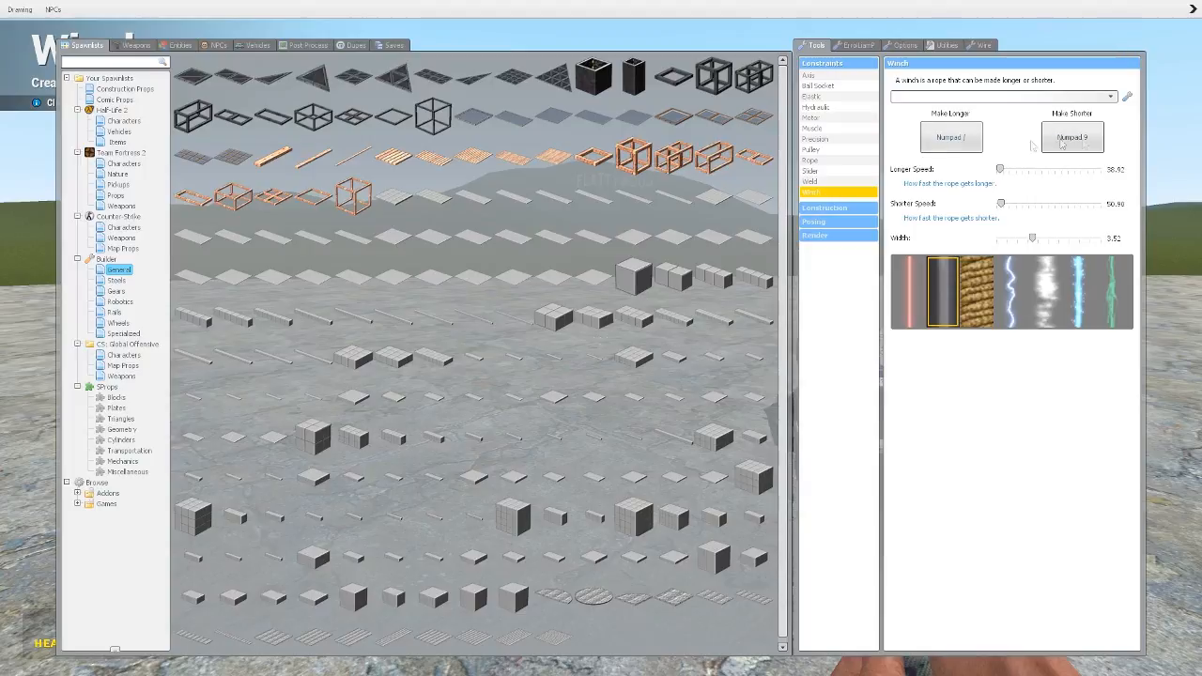
pyautogui.moveTo(951, 137)
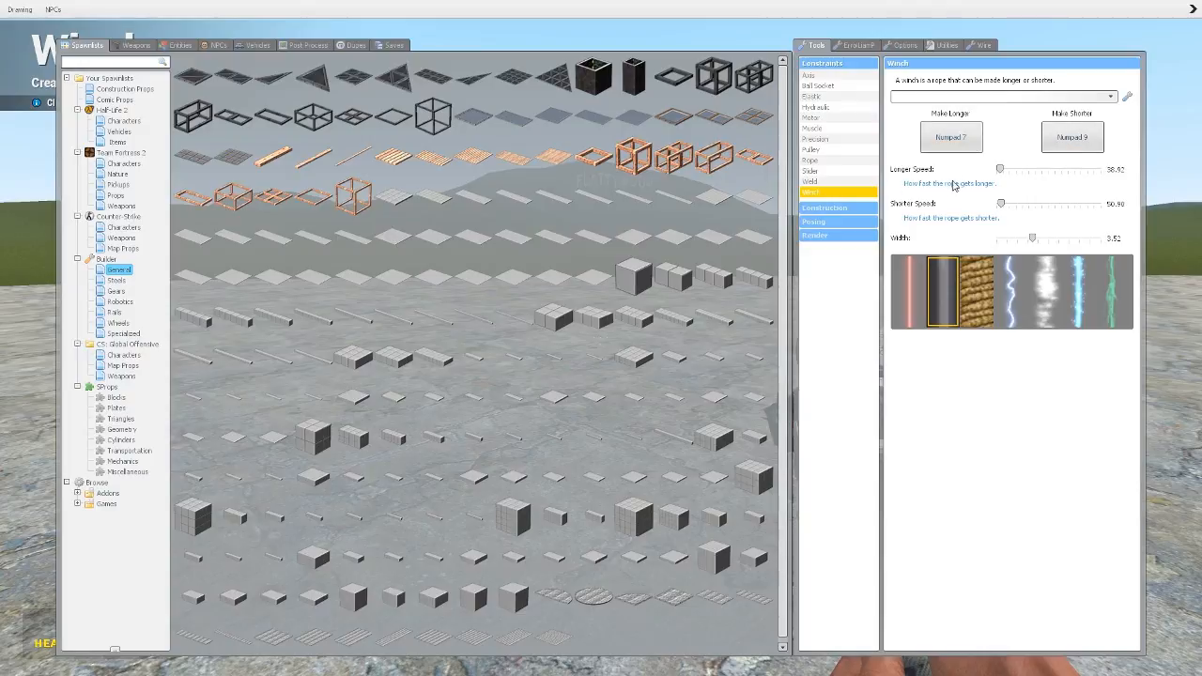
pyautogui.moveTo(954, 192)
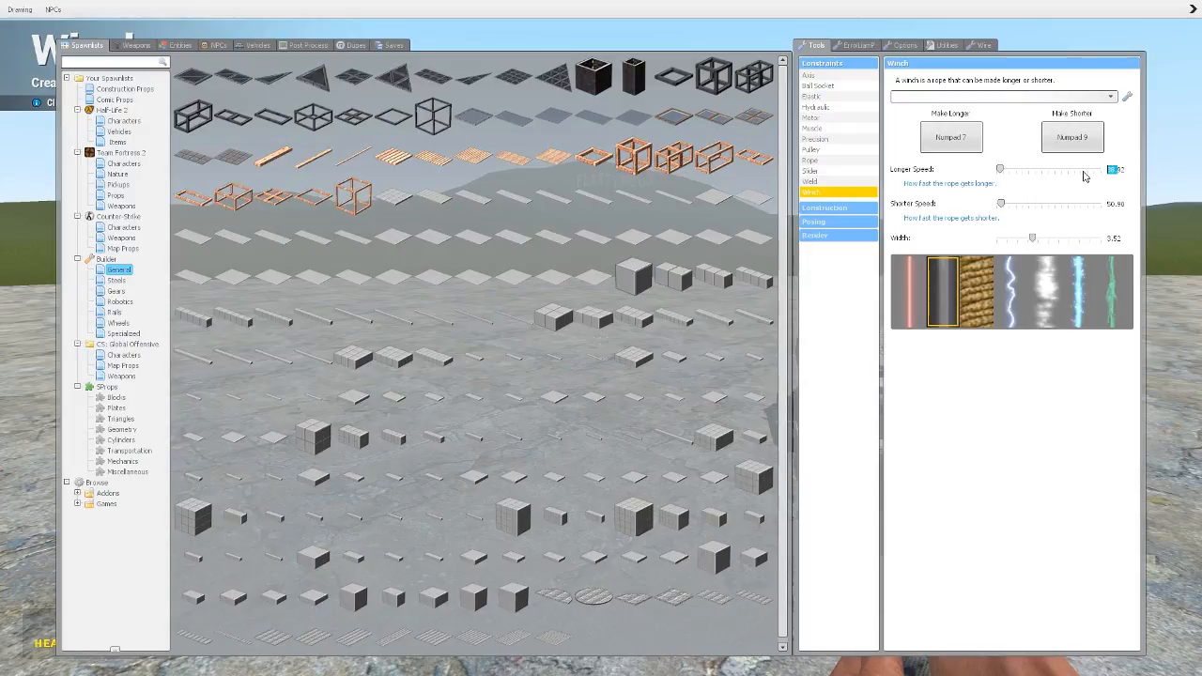
# Raise the winch's forward rope speed and fine-tune the rope width to about 2.
pyautogui.moveTo(999, 169); pyautogui.dragTo(1101, 169)
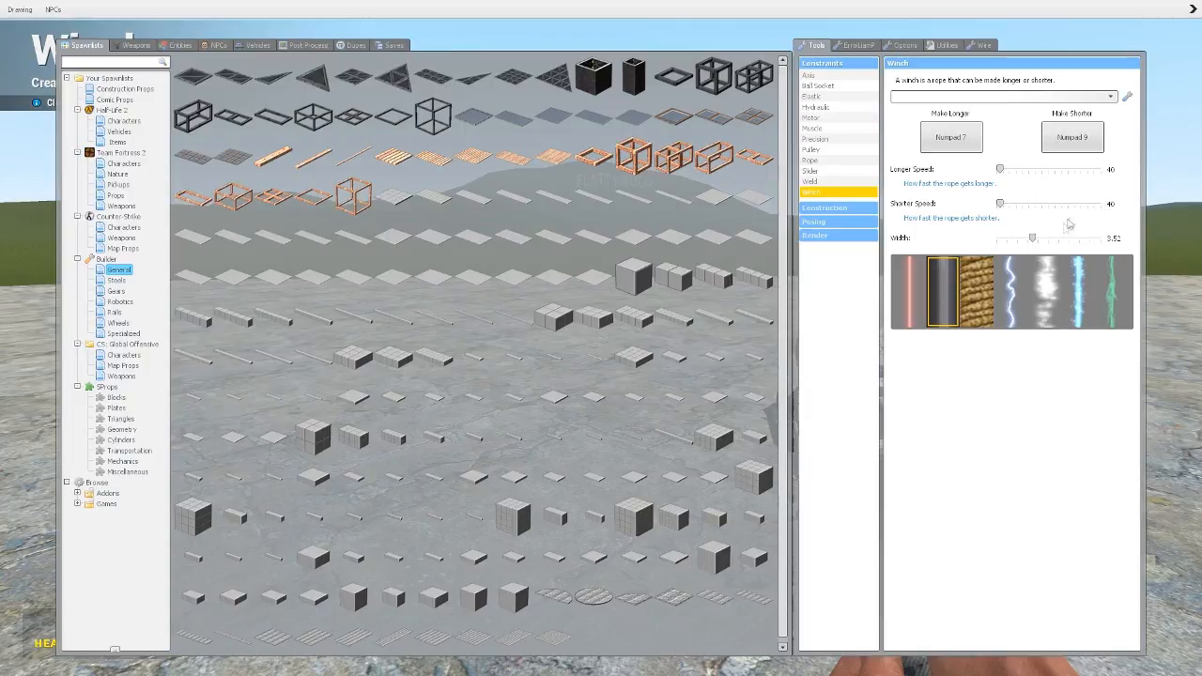
pyautogui.moveTo(991, 243)
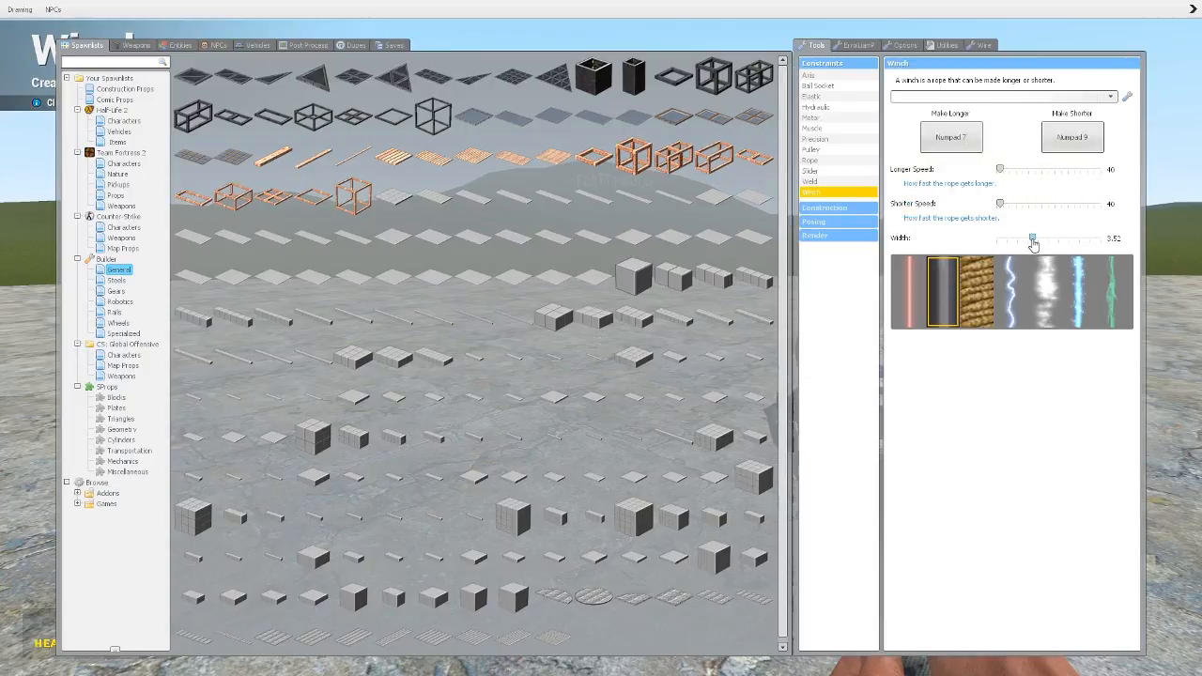
pyautogui.moveTo(1033, 241); pyautogui.dragTo(1032, 240)
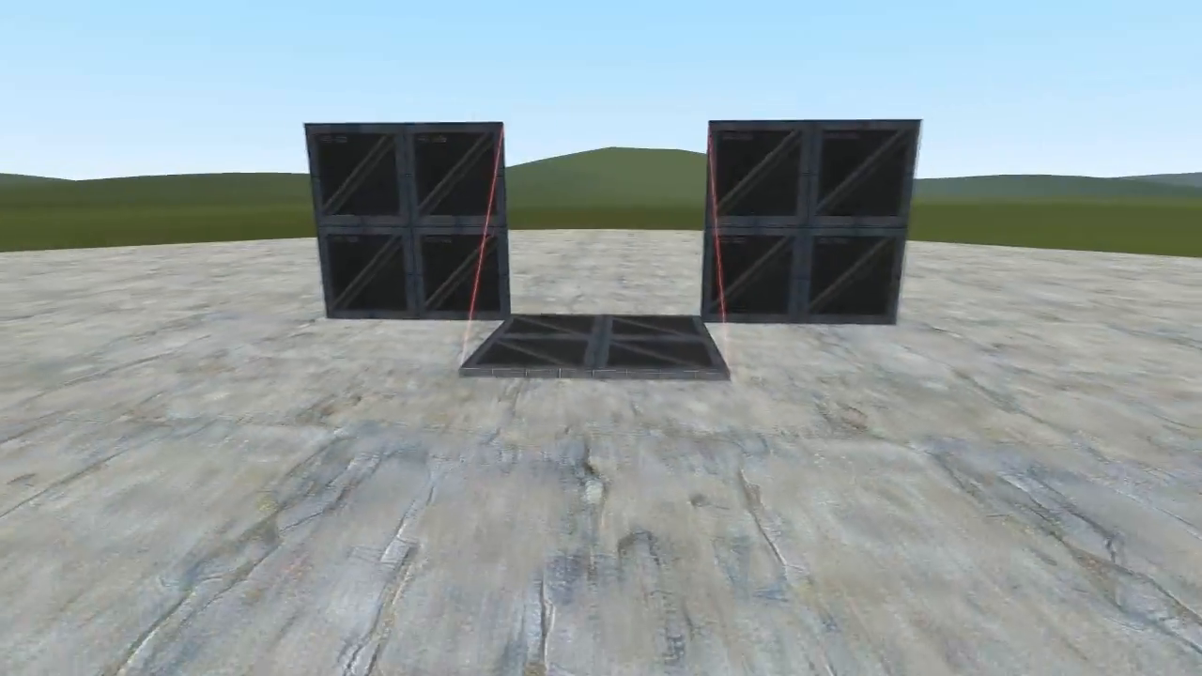
pyautogui.moveTo(601, 338)
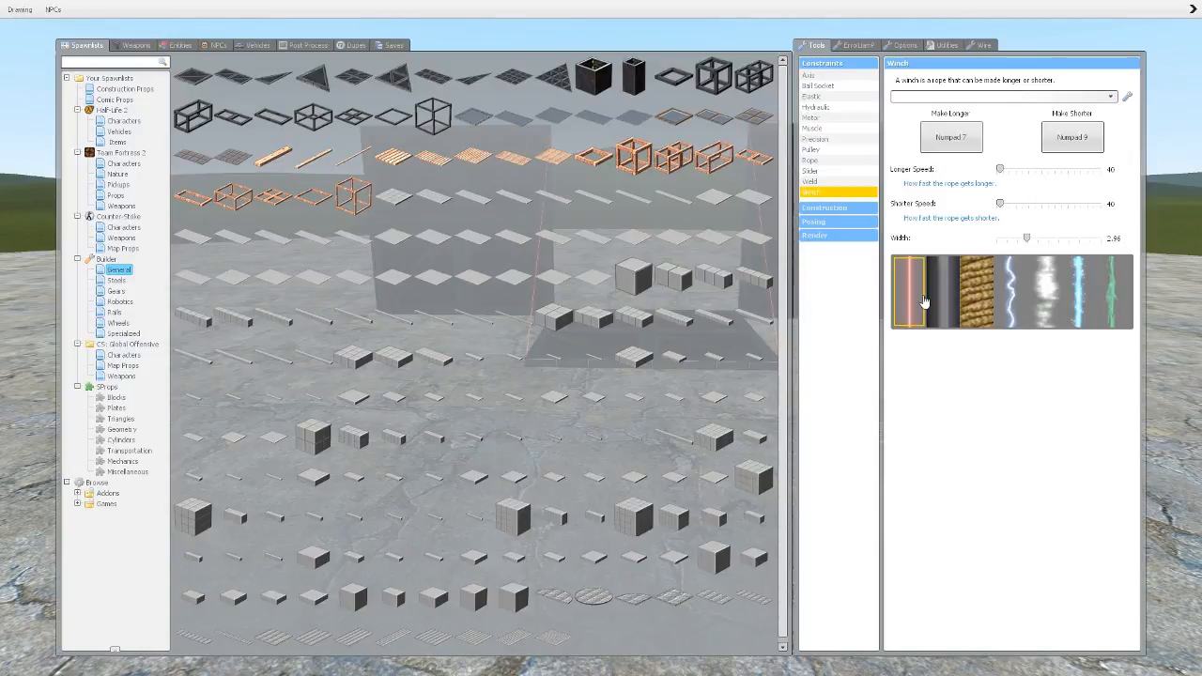
# Expand another category of tools beneath the winch's category in the Tools list.
pyautogui.click(825, 207)
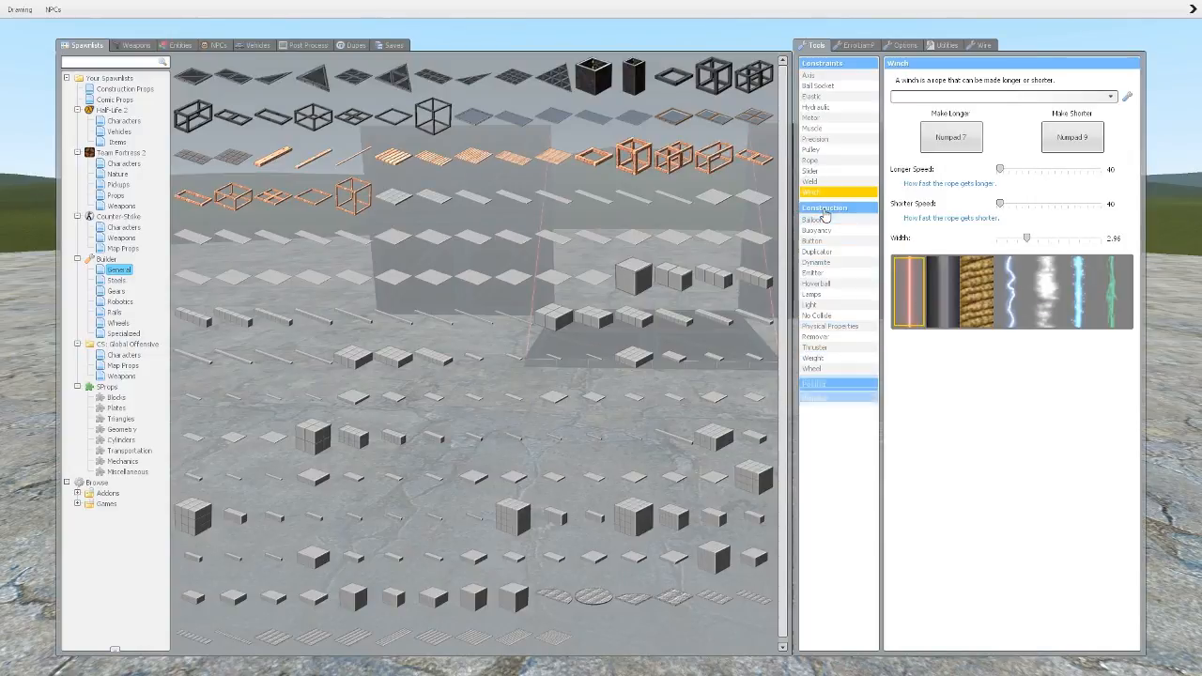